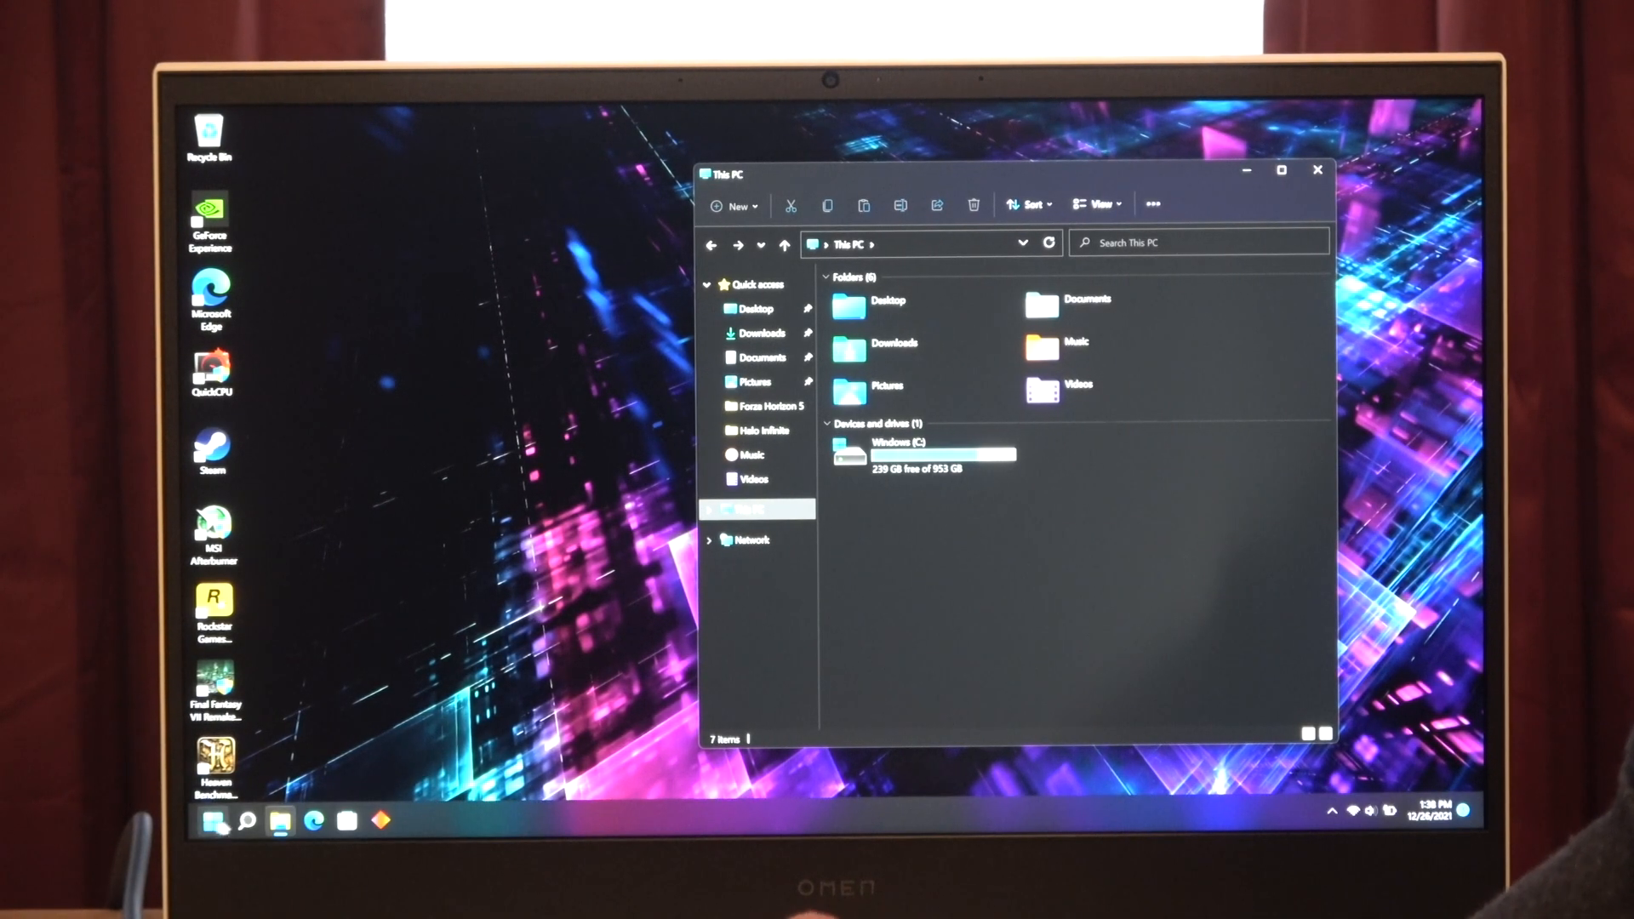
Step: Find Disk Management via Windows Search and initialize the 1907 GB Disk 1 as GPT
click(245, 822)
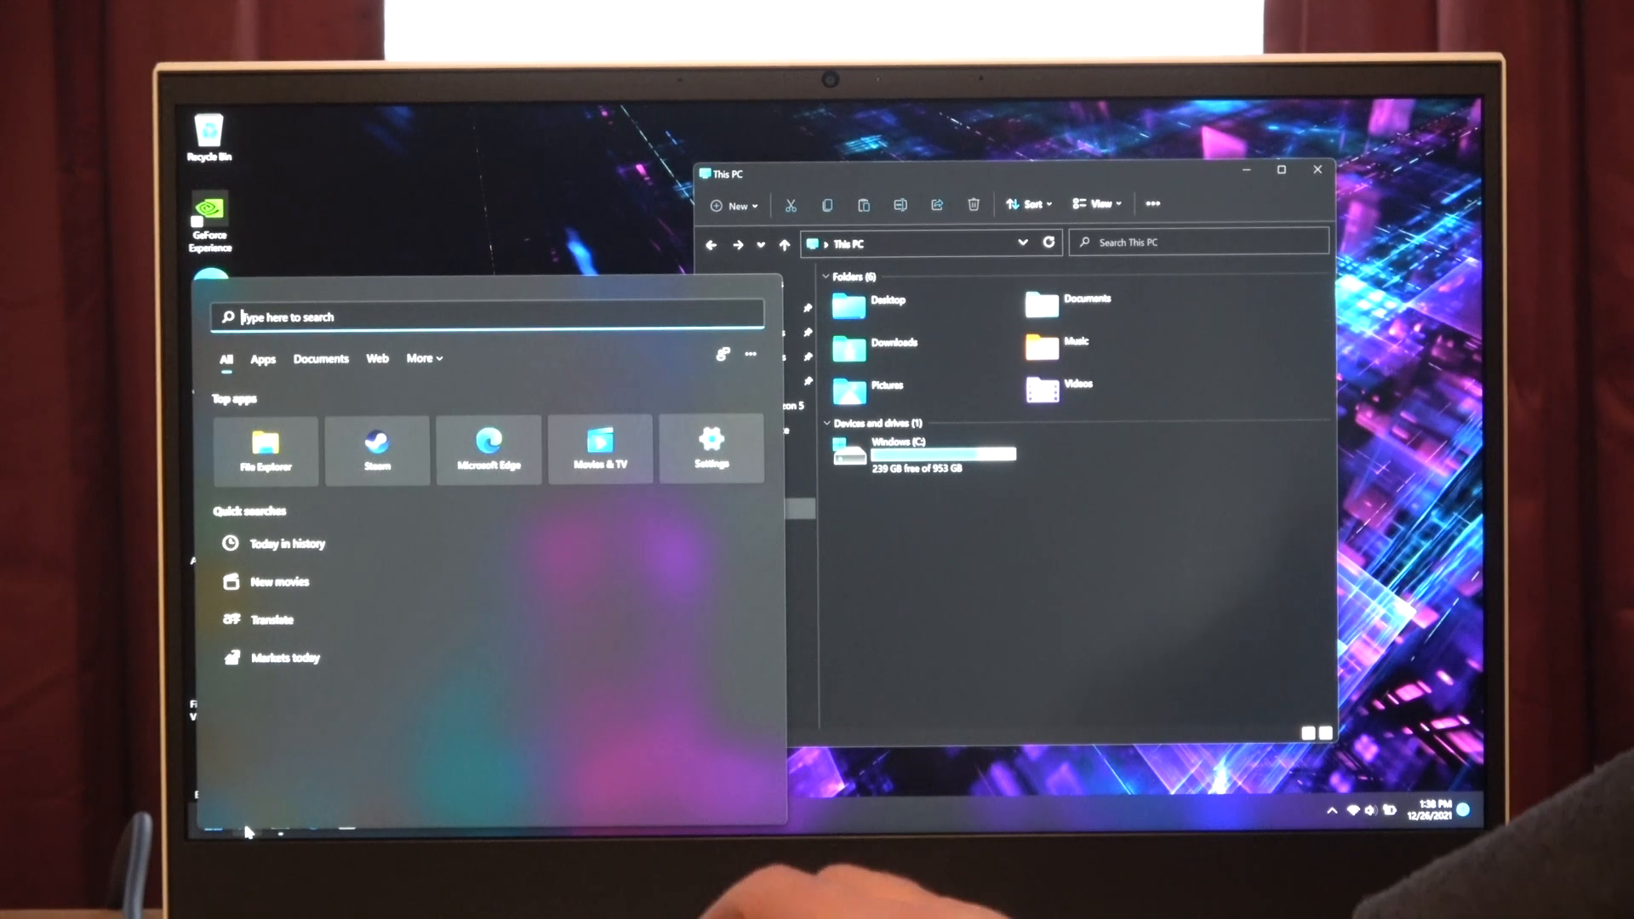
text(disk Cleanup)
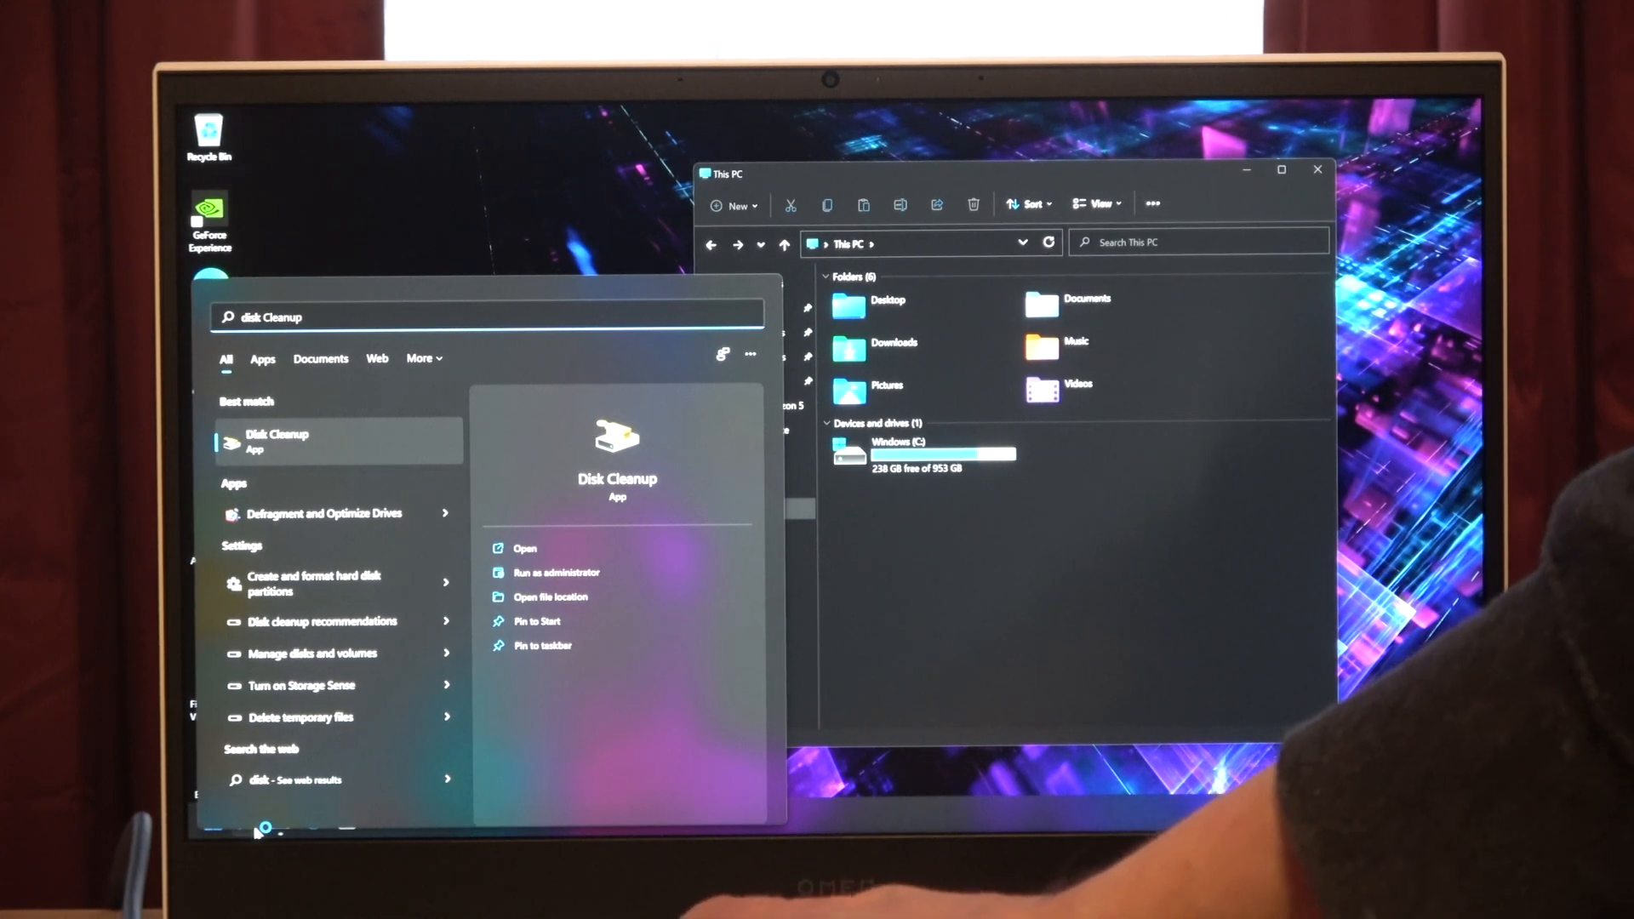
text(disk m)
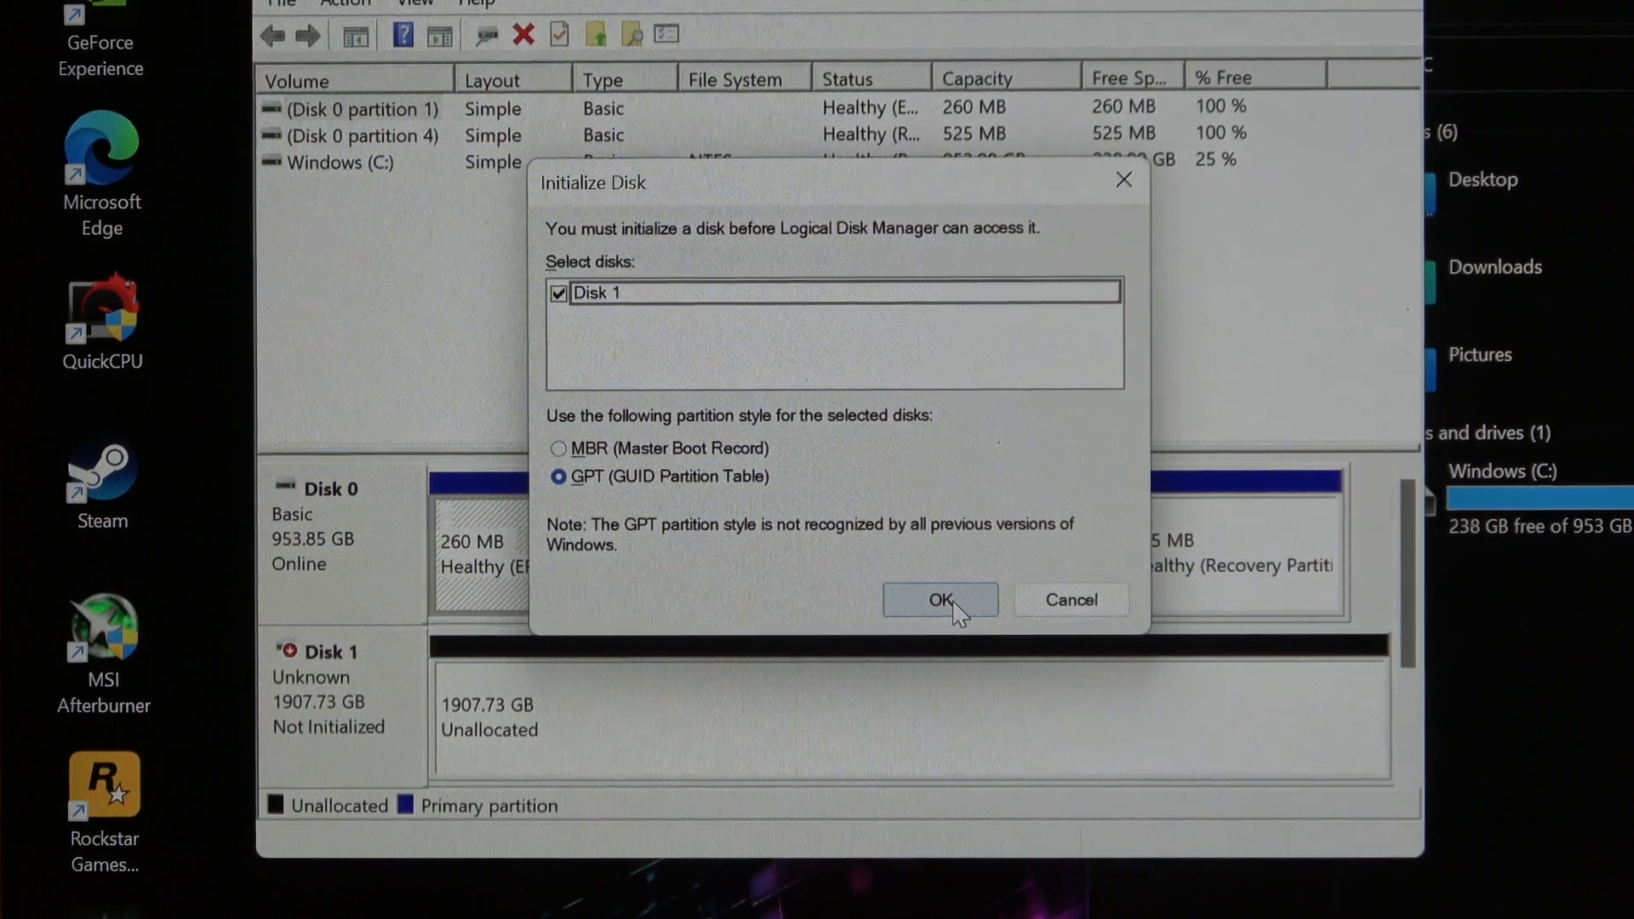
click(938, 599)
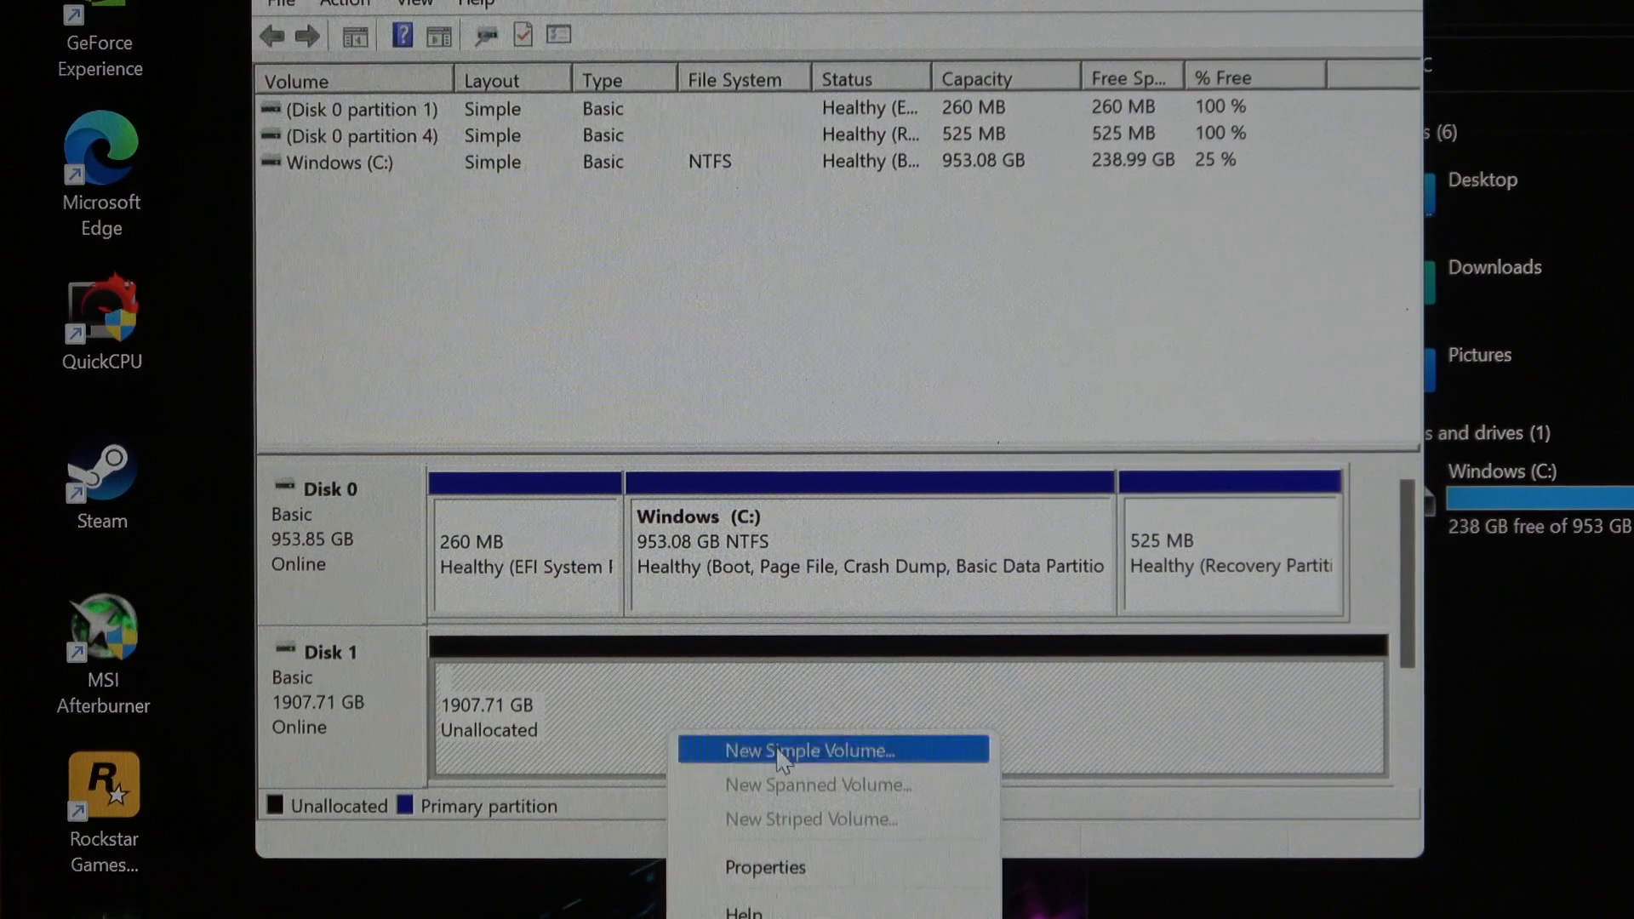
Step: Begin a New Simple Volume on Disk 1 using the full 1953497 MB size
click(807, 751)
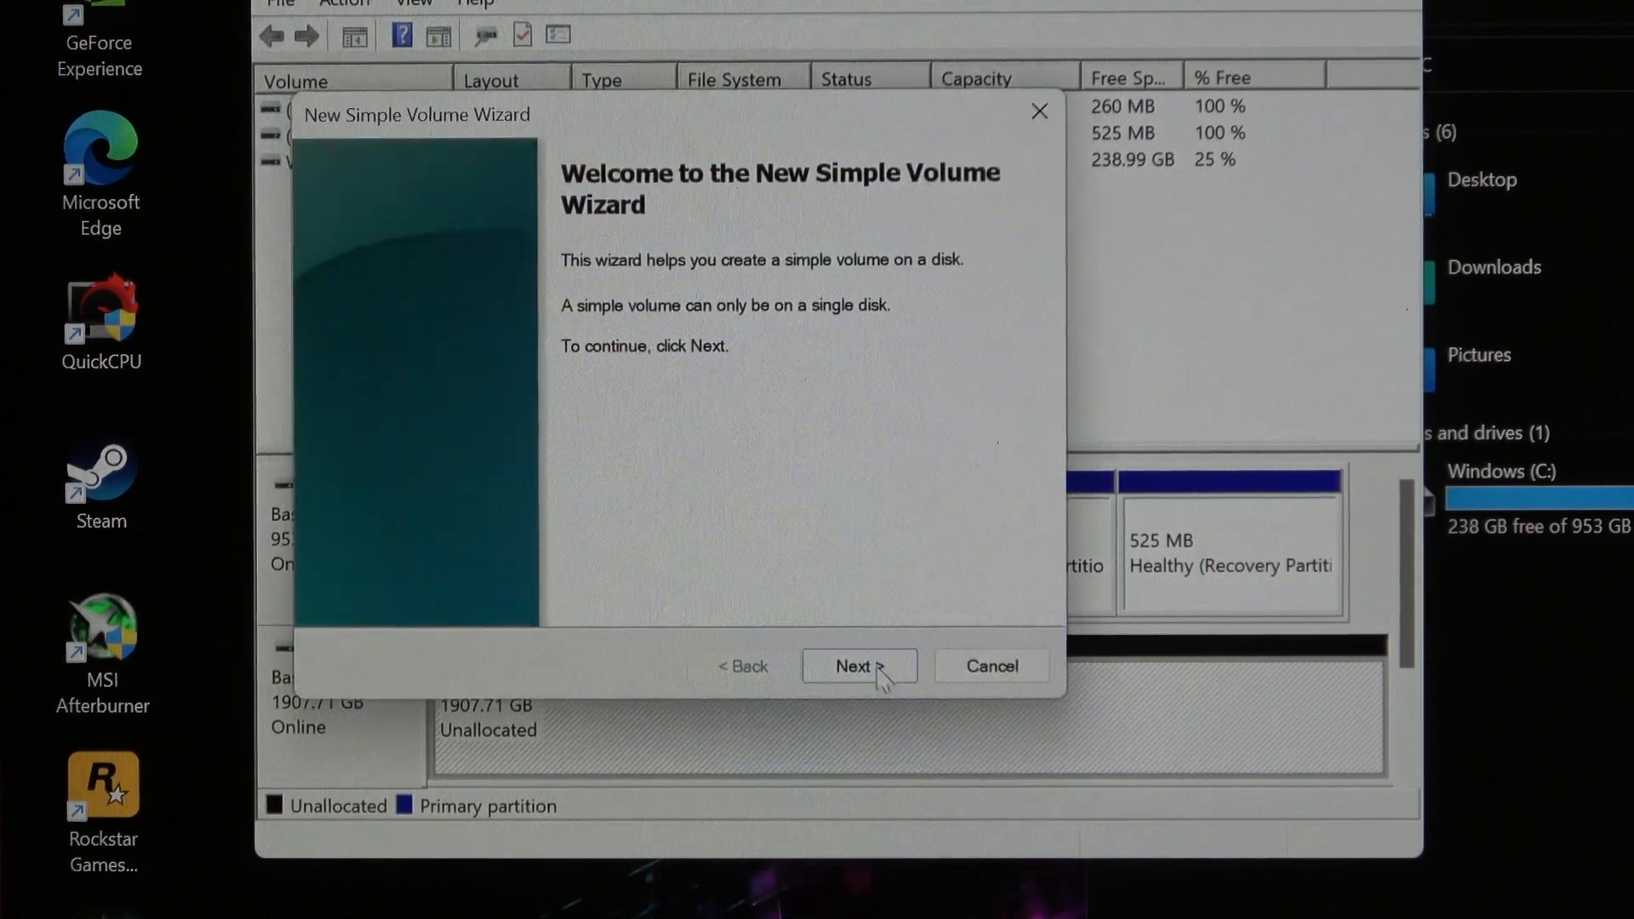
click(857, 665)
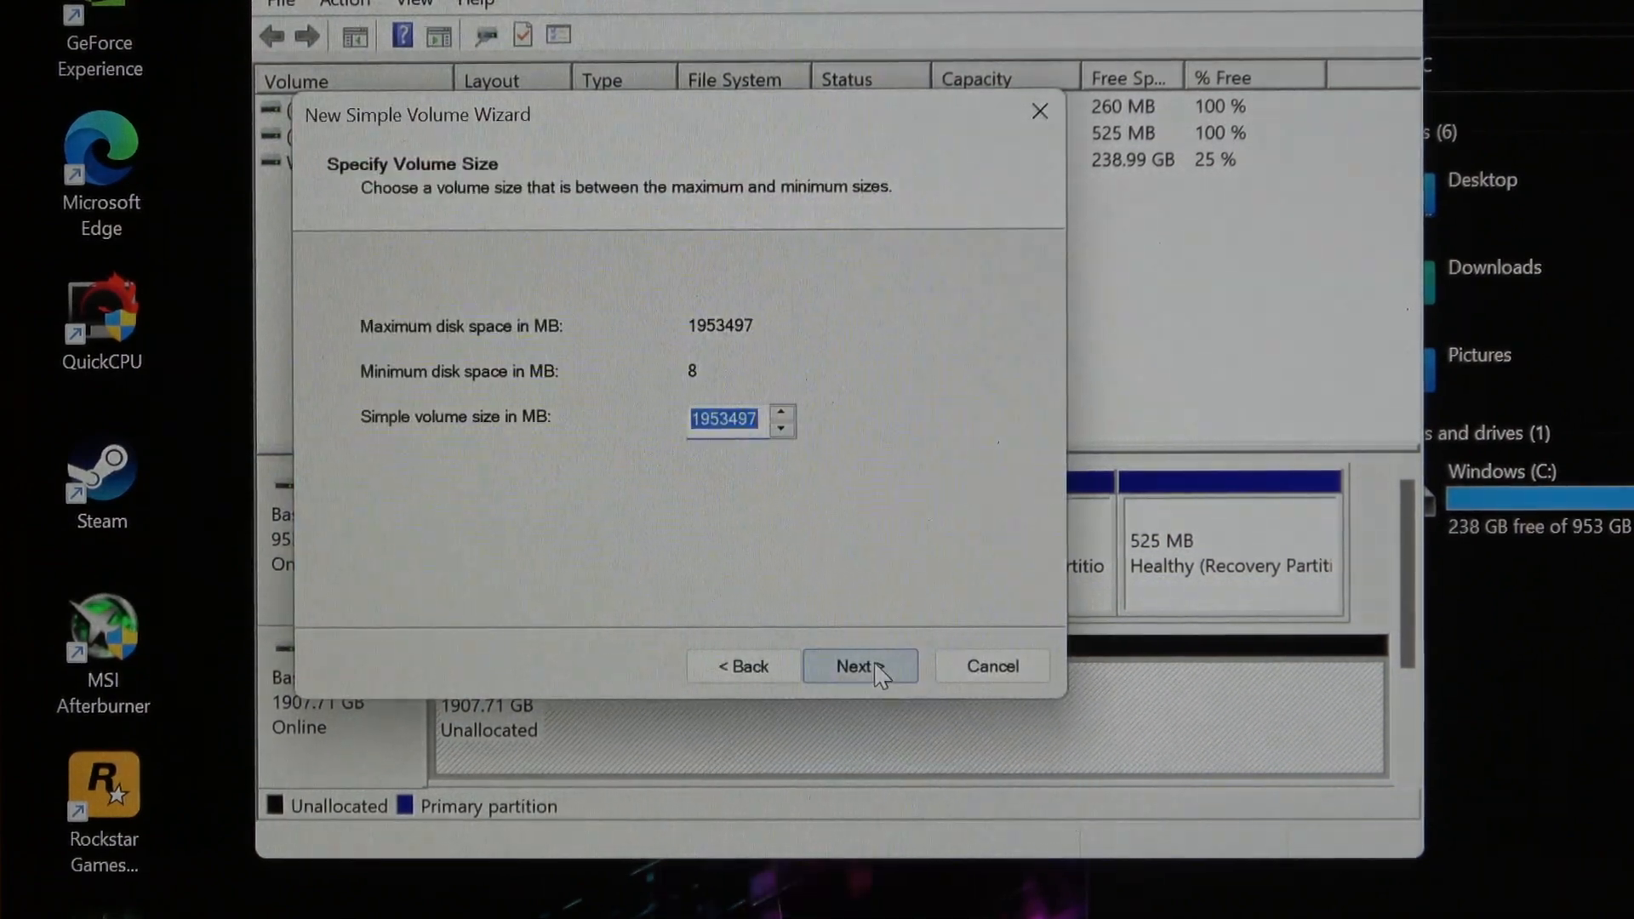
click(857, 665)
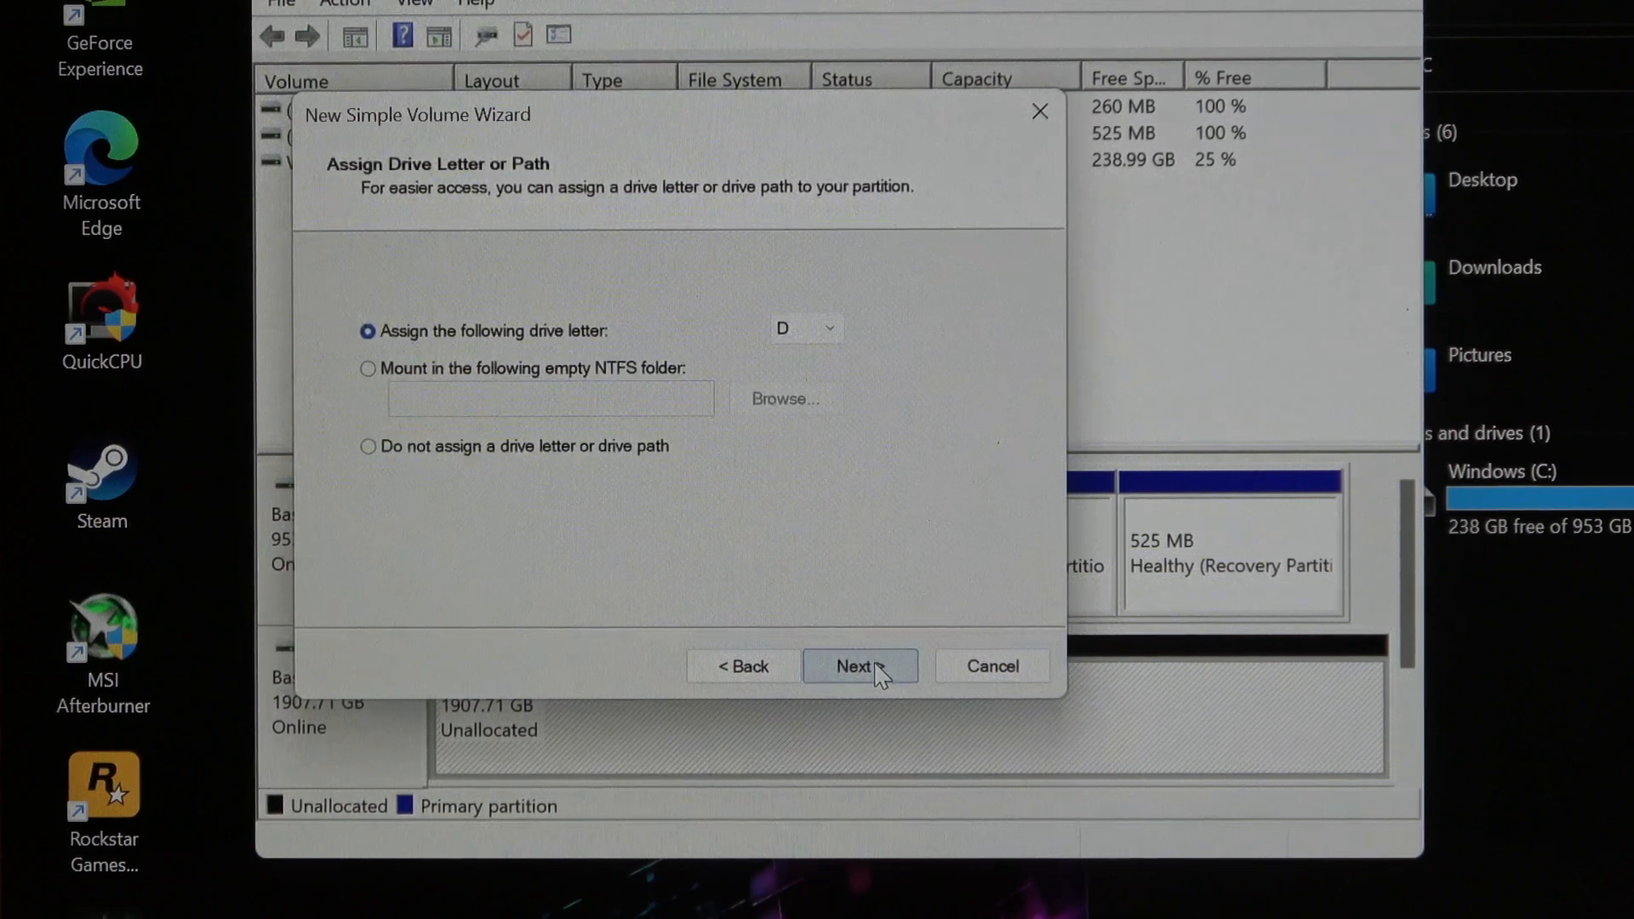
Step: Keep drive letter D and quick-format the volume as NTFS labelled '2TB STORAGE'
click(858, 665)
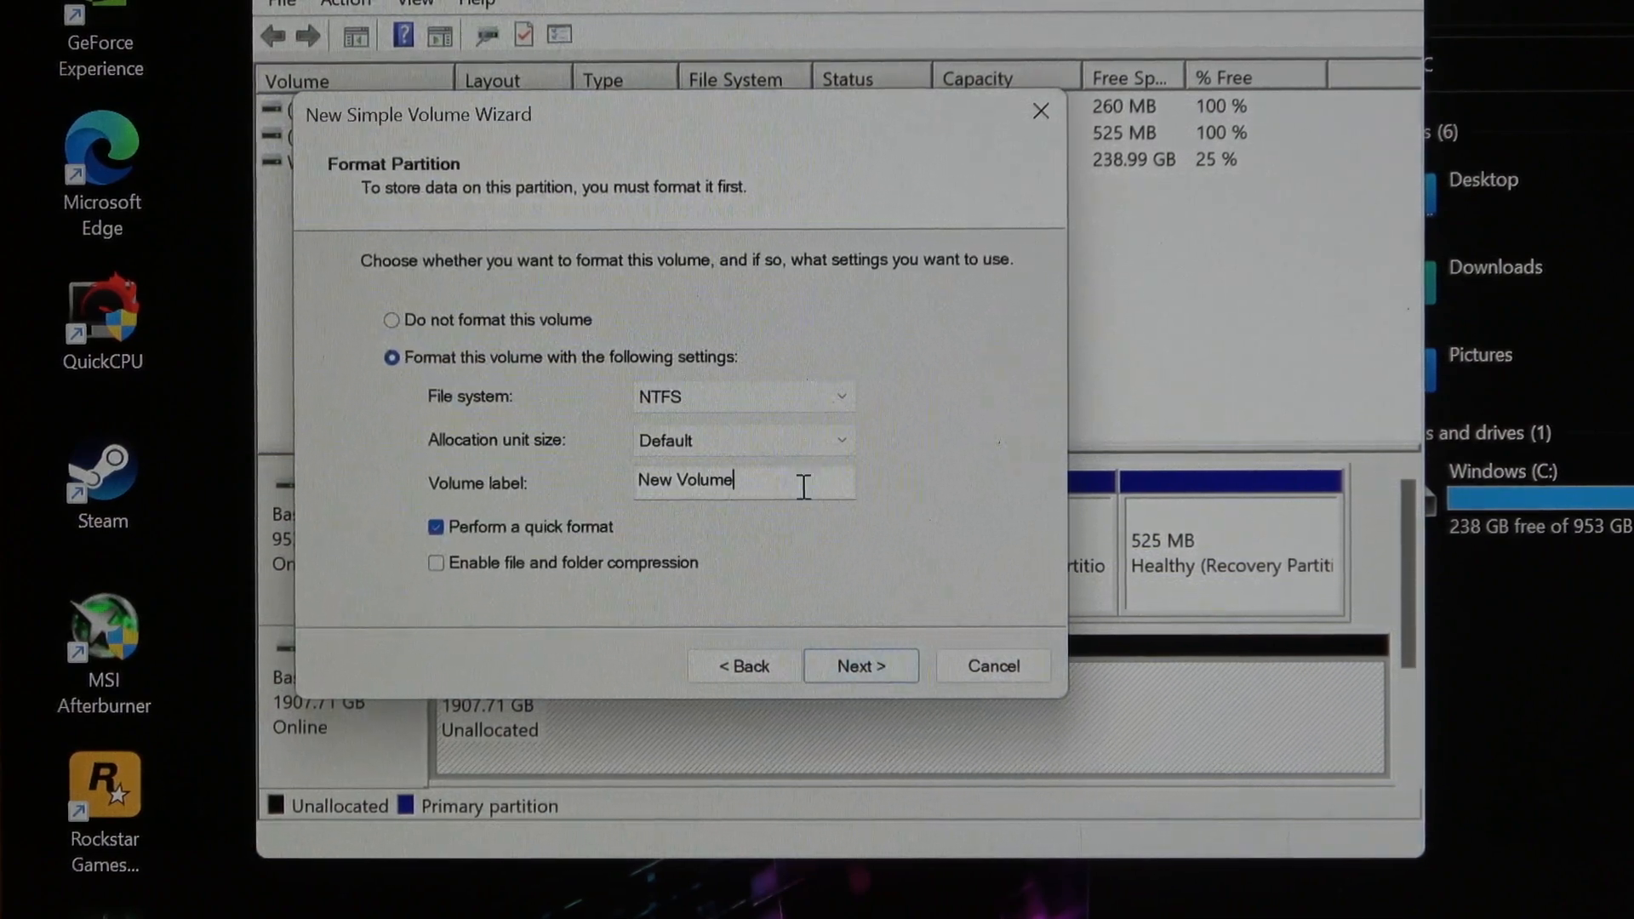
text(2)
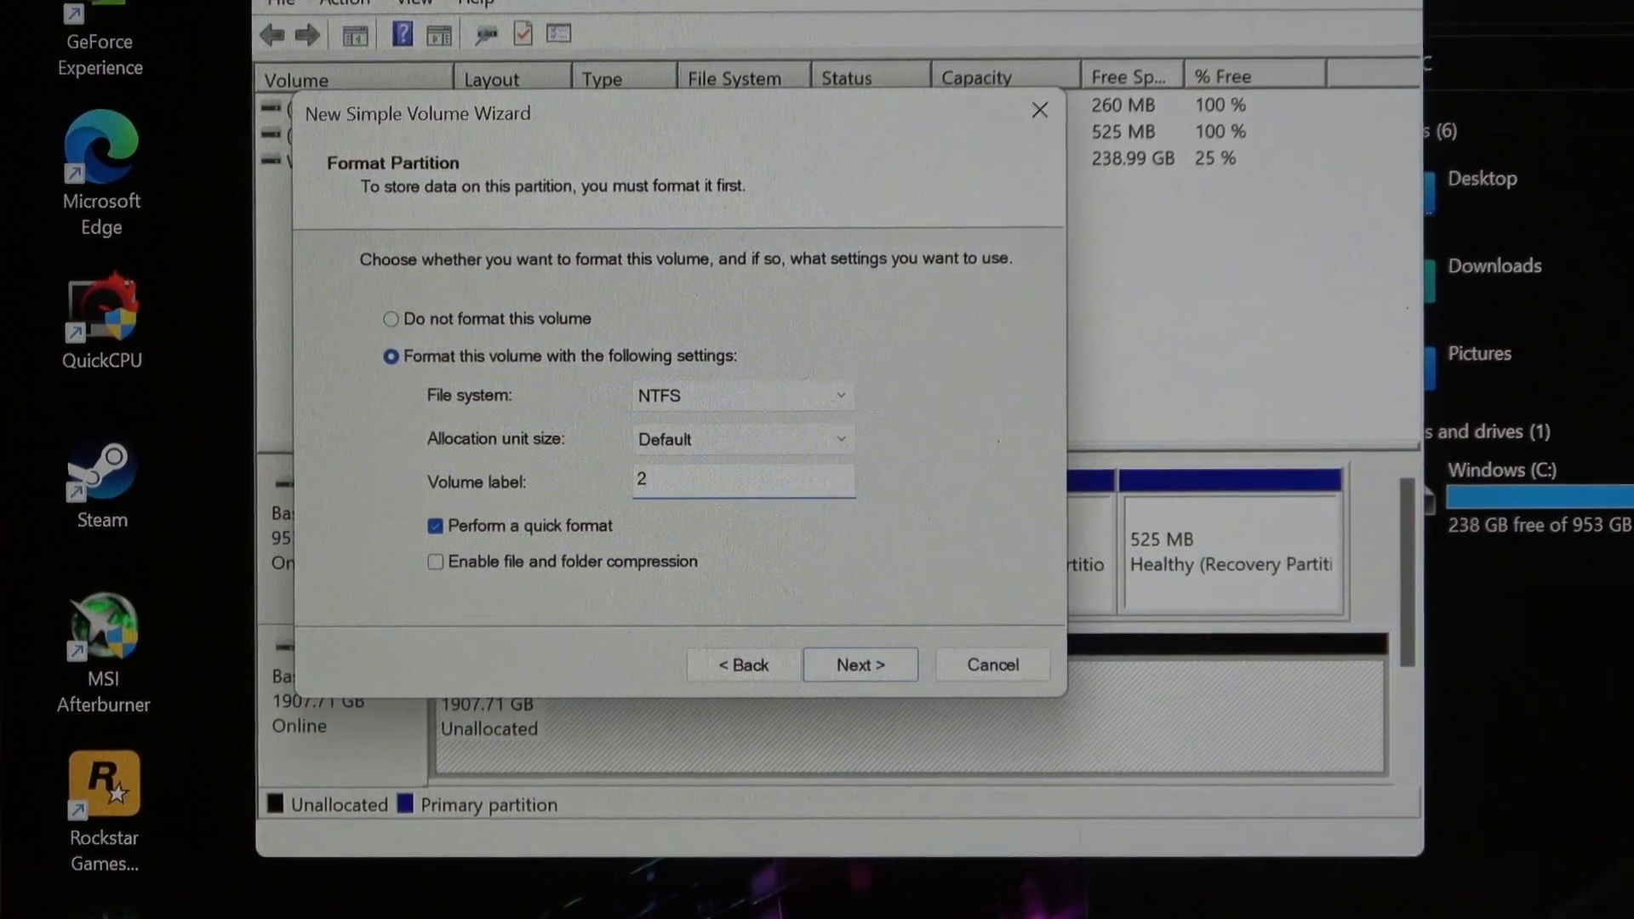
text(2TB STORAGE)
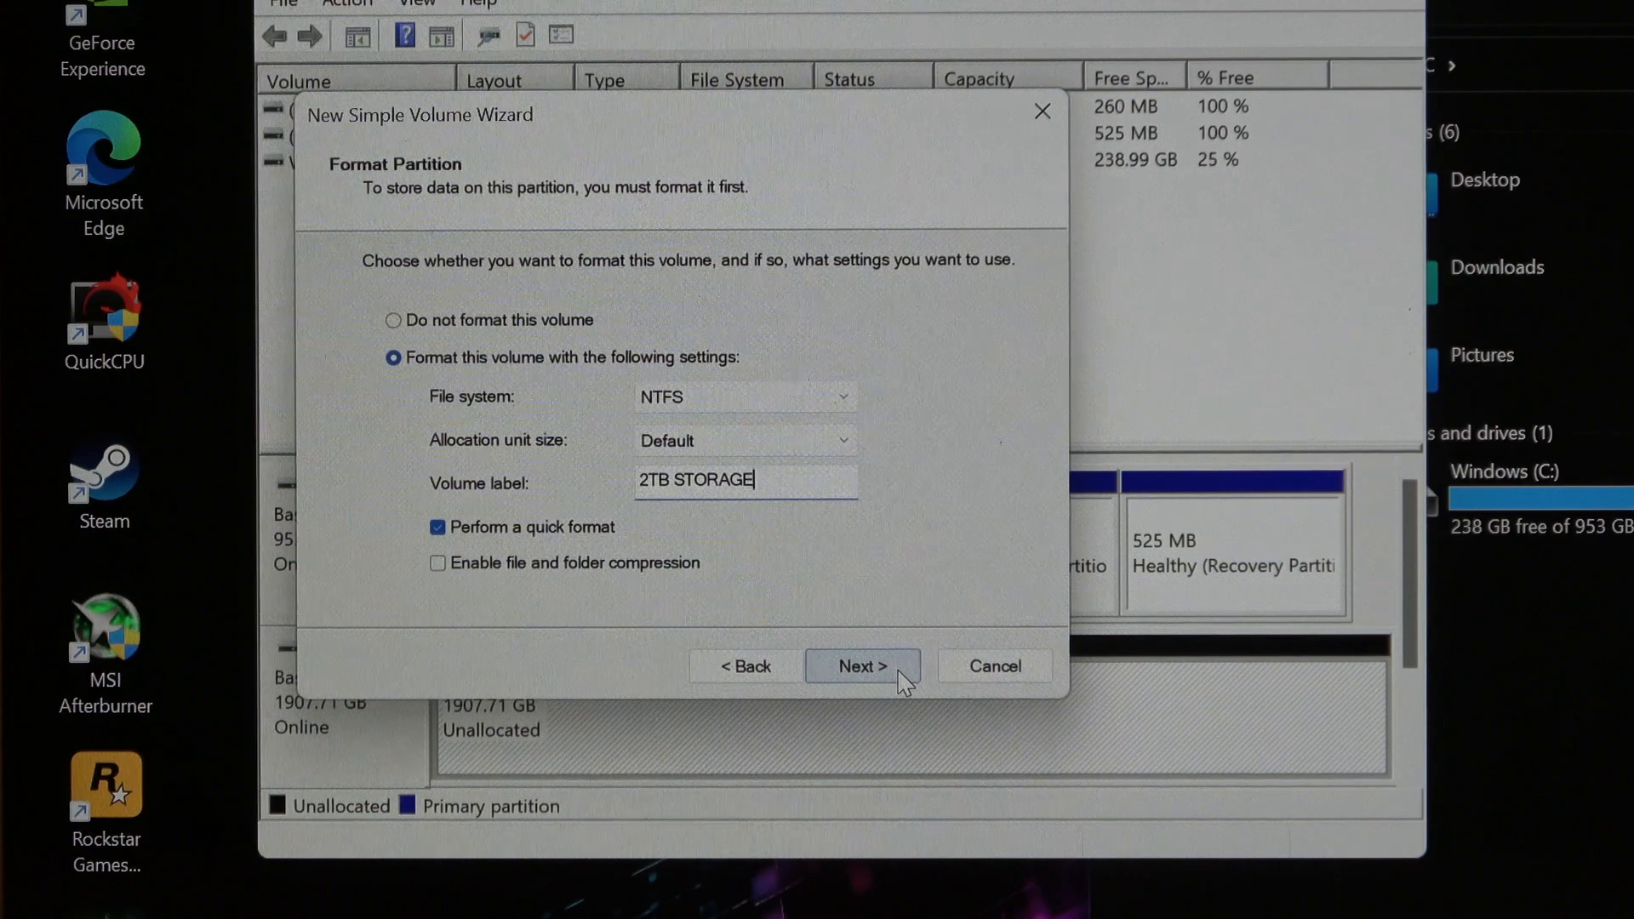
click(861, 665)
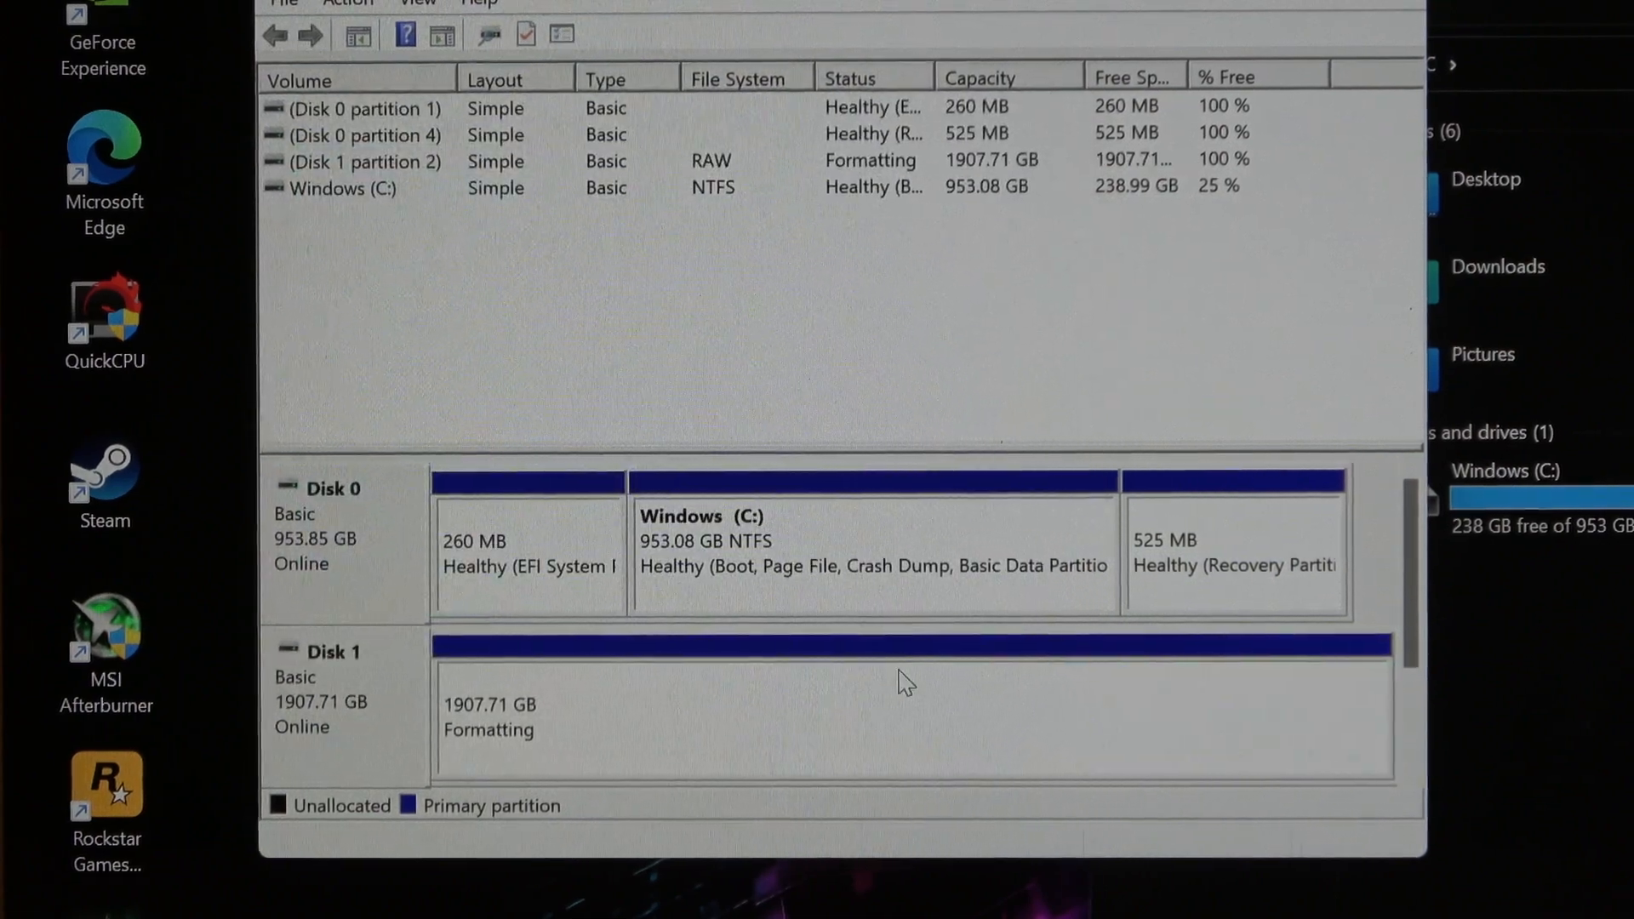